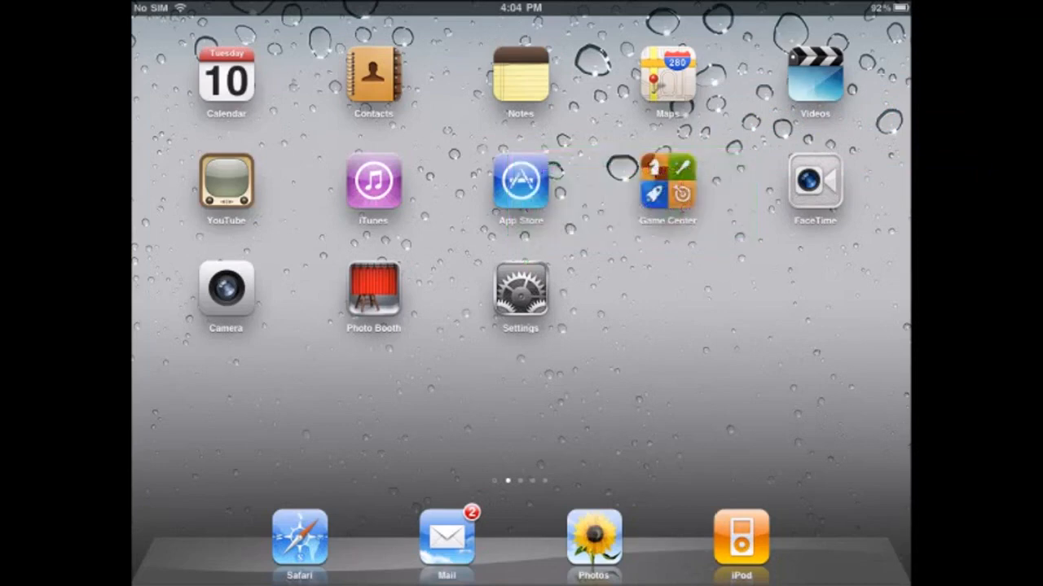
Step: Launch the Settings app from the Home Screen
{"action": "left_click", "coordinate": [520, 293]}
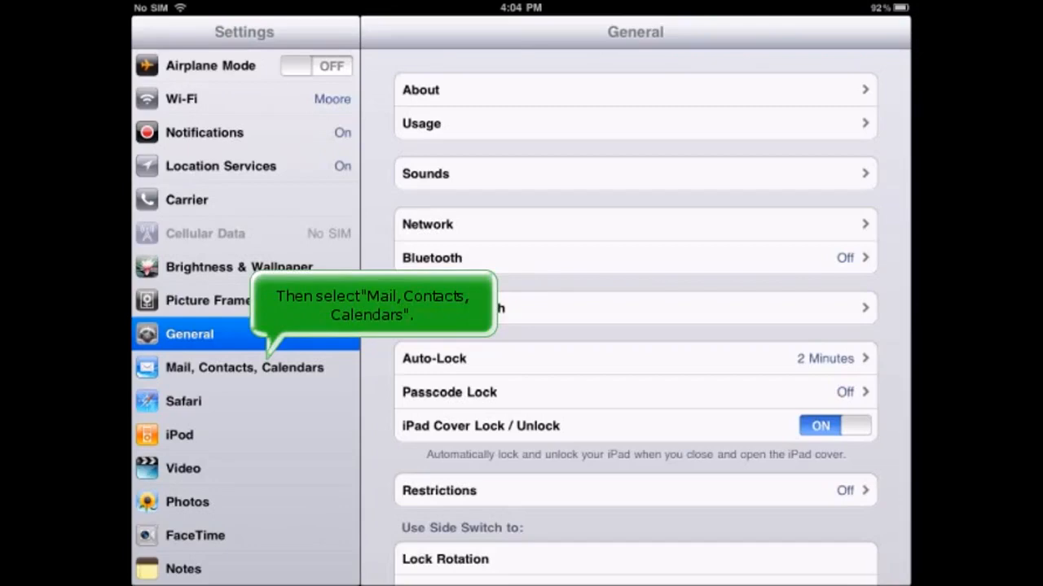
Step: Open the Signature page under Mail, Contacts, Calendars
{"action": "left_click", "coordinate": [243, 367]}
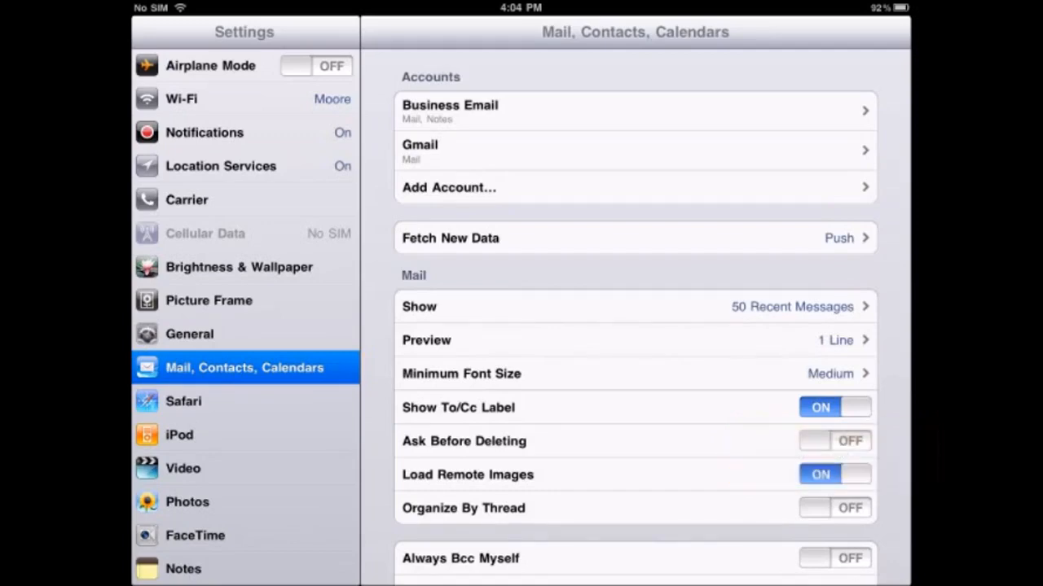
{"action": "scroll", "scroll_direction": "down", "scroll_amount": 3}
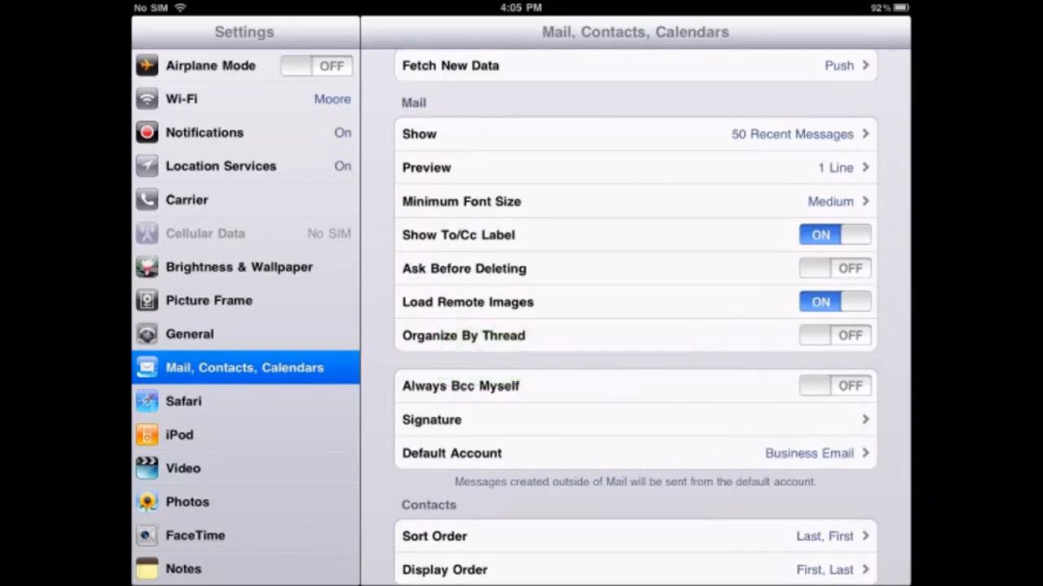
{"action": "left_click", "coordinate": [431, 419]}
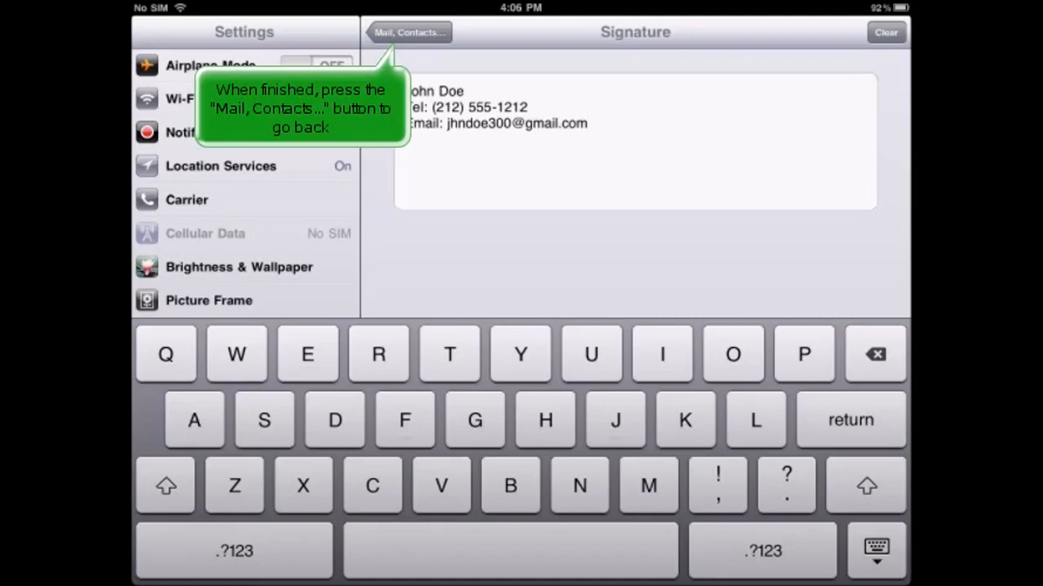
Step: Return to the Mail settings list, keeping the three-line name, phone and email signature
{"action": "left_click", "coordinate": [409, 32]}
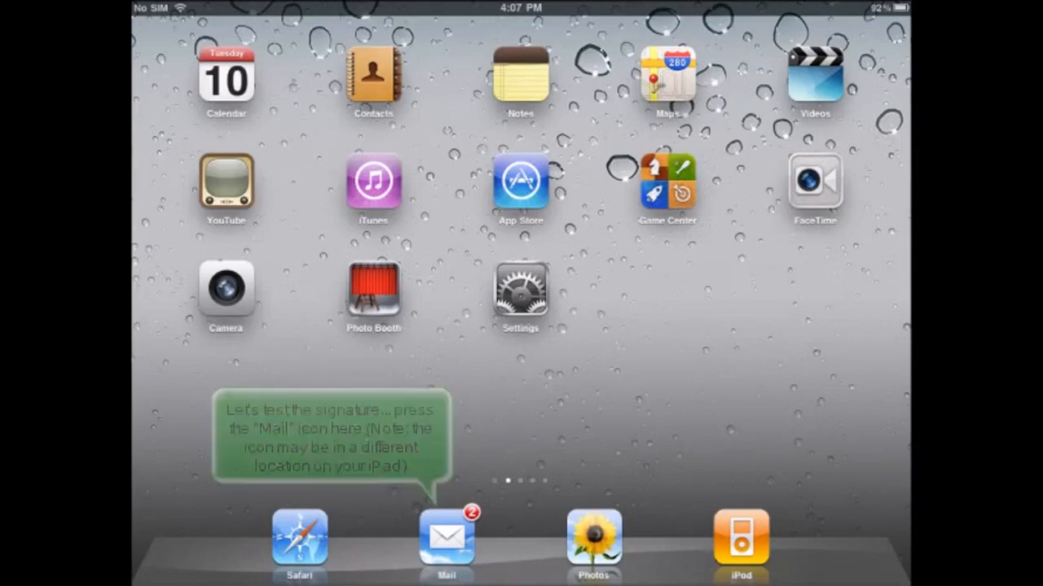
Step: Open Mail and compose a new message carrying the John Doe signature
{"action": "left_click", "coordinate": [446, 536]}
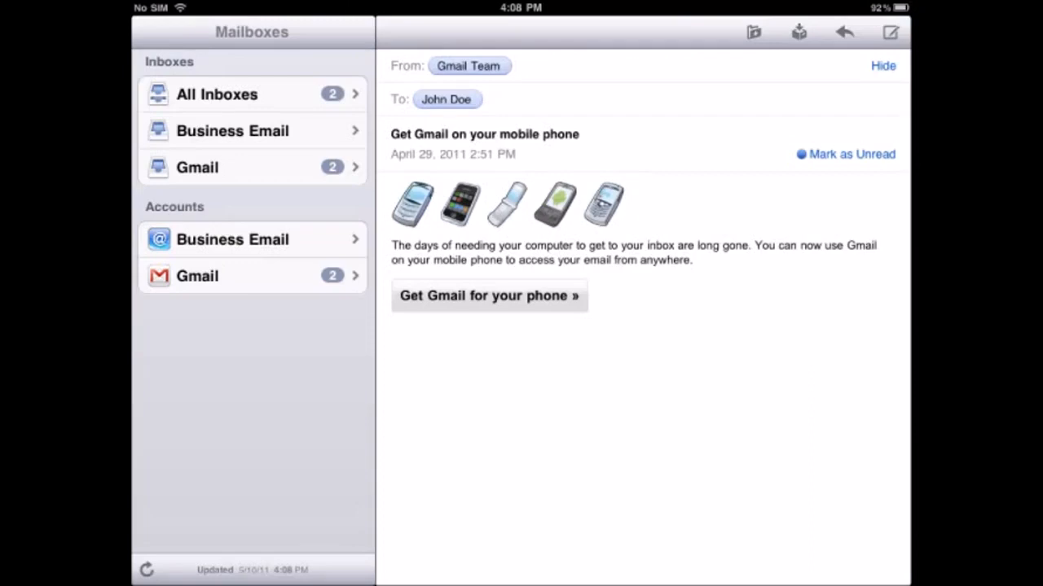
{"action": "left_click", "coordinate": [890, 32]}
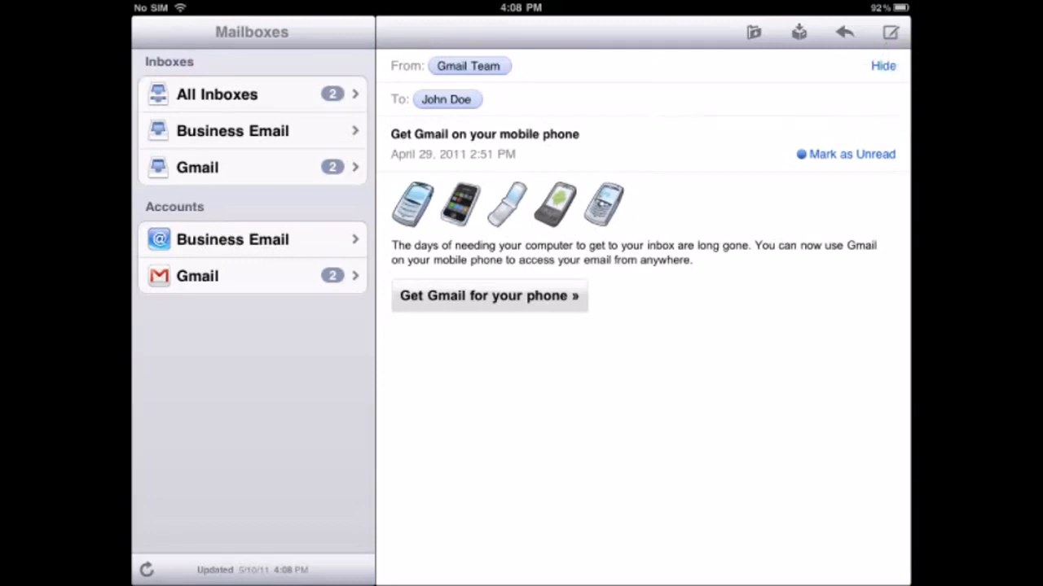
{"action": "left_click", "coordinate": [889, 33]}
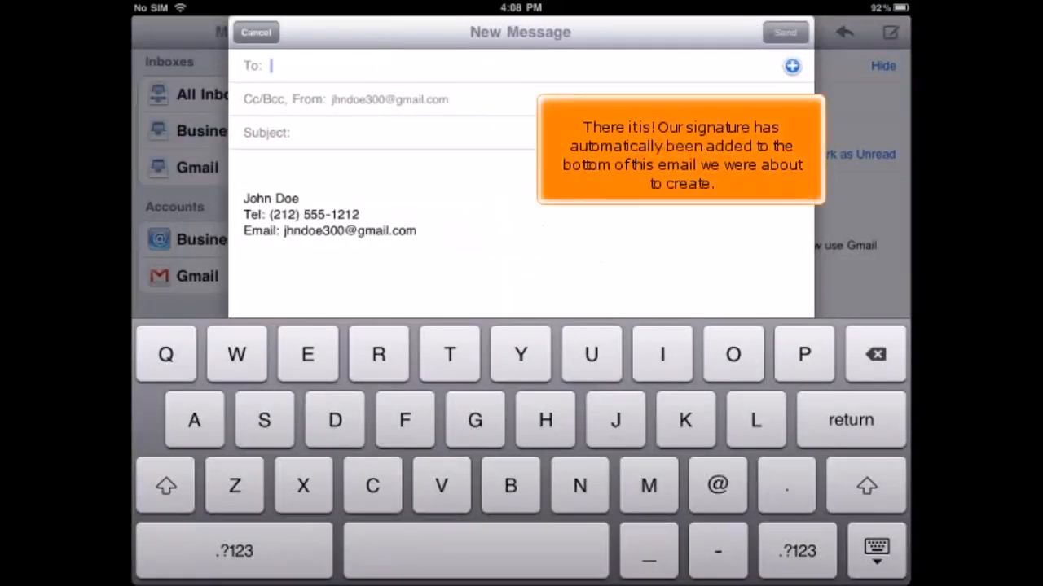